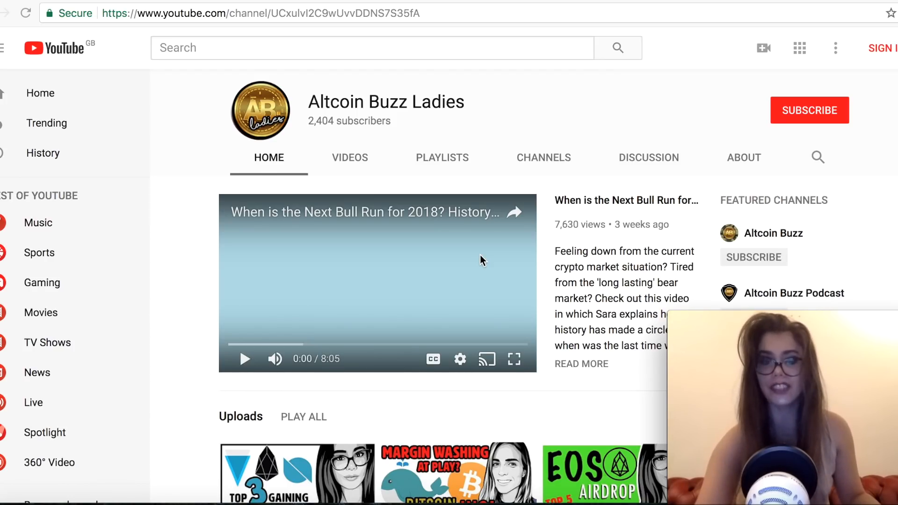
# Scroll the CoinLib Top Coins table down to the Golem Network Token row at rank 49
pyautogui.scroll(-3)
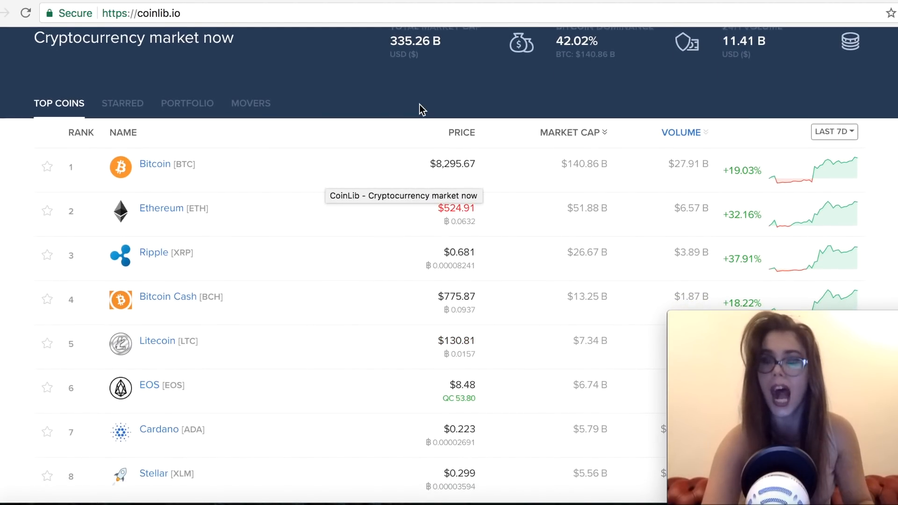
pyautogui.scroll(-3)
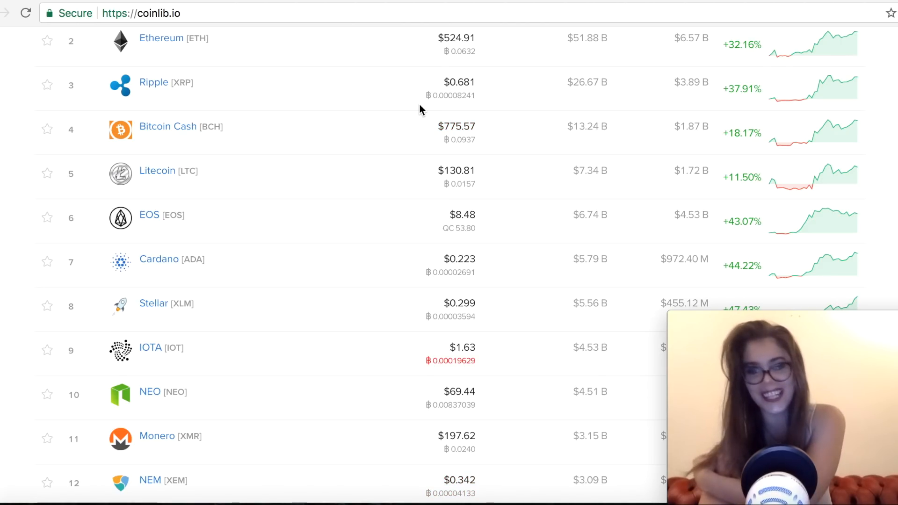
pyautogui.scroll(-3)
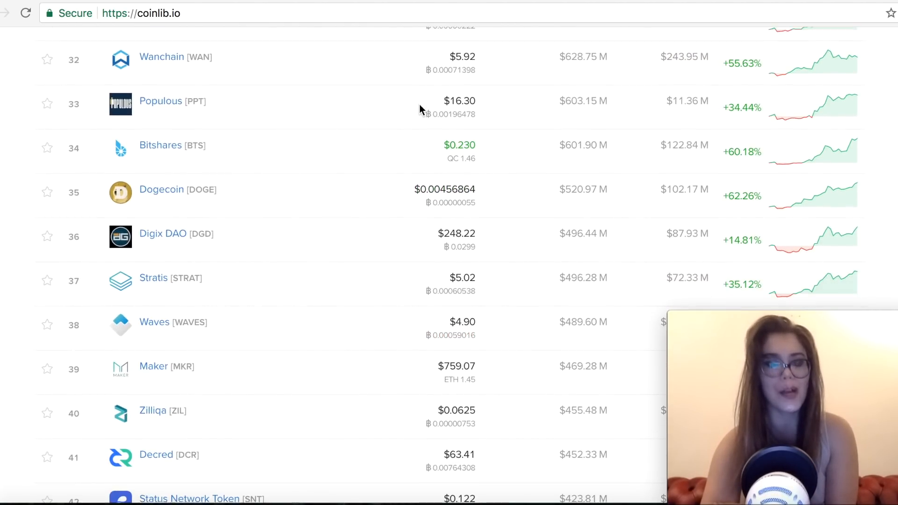
pyautogui.scroll(-3)
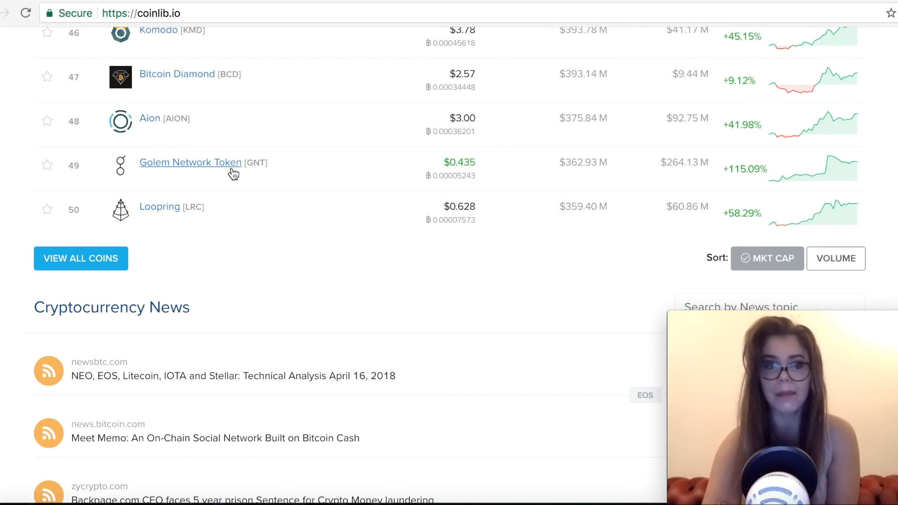
pyautogui.moveTo(729, 166)
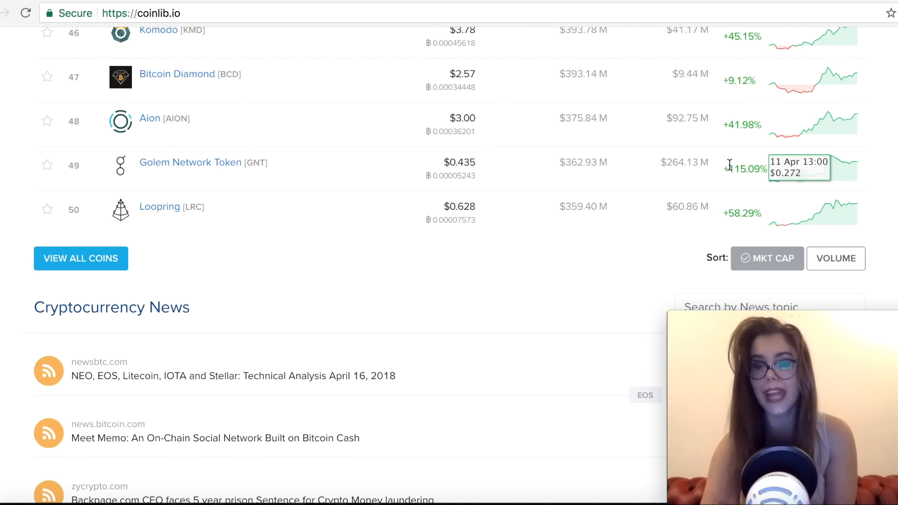
pyautogui.moveTo(760, 157)
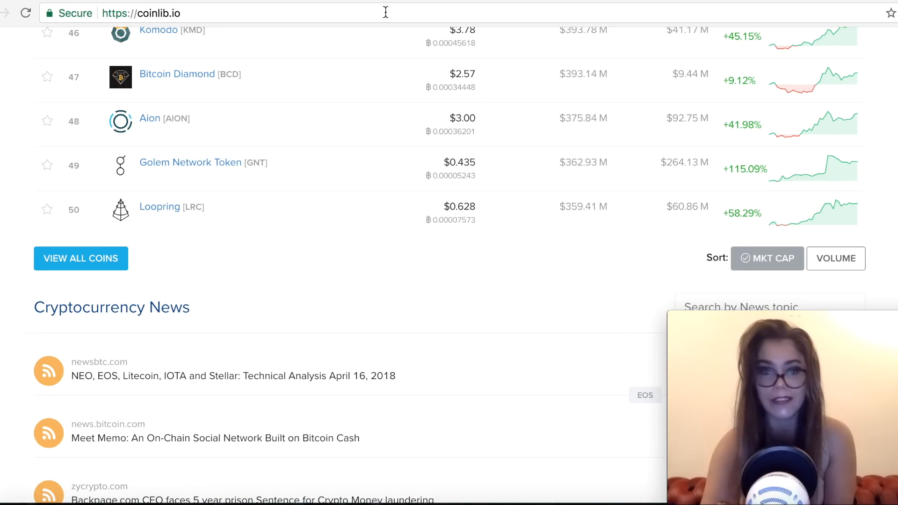
# Open the Golem Network Token page, view its 7d price chart, then follow its Twitter link
pyautogui.click(189, 162)
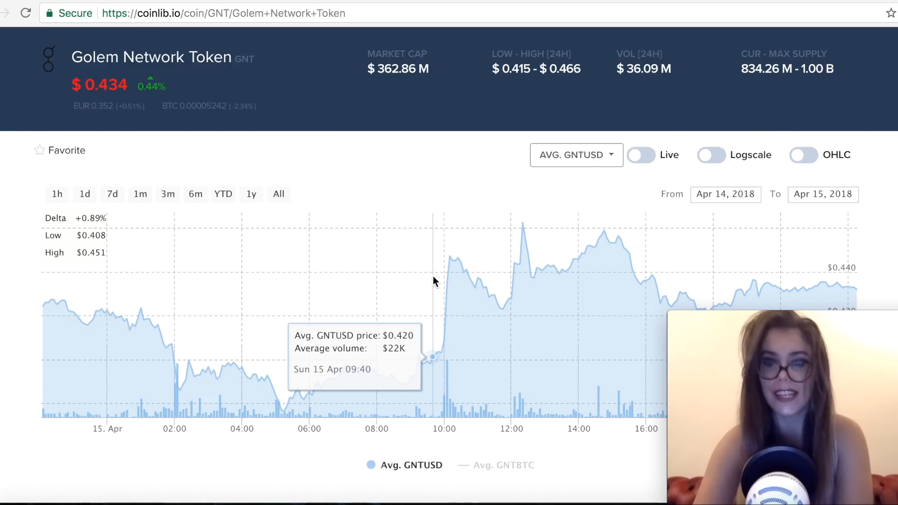
pyautogui.click(112, 193)
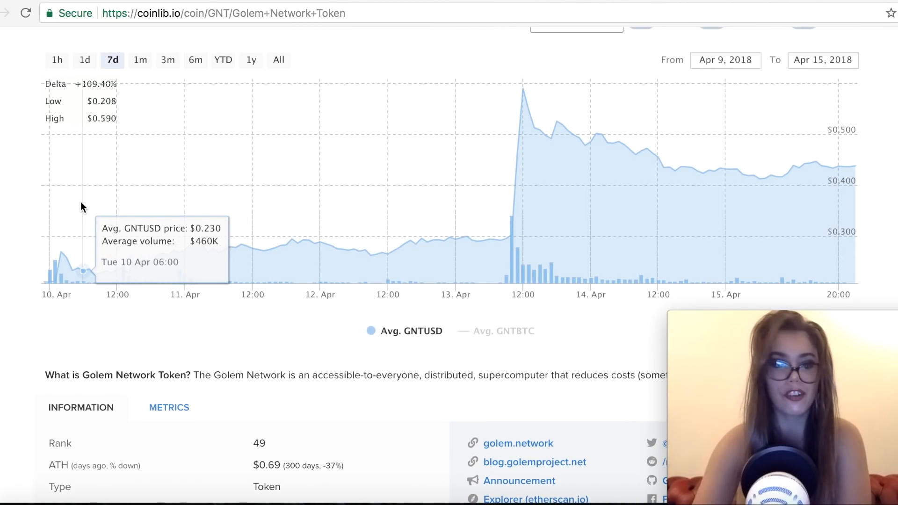
pyautogui.moveTo(522, 109)
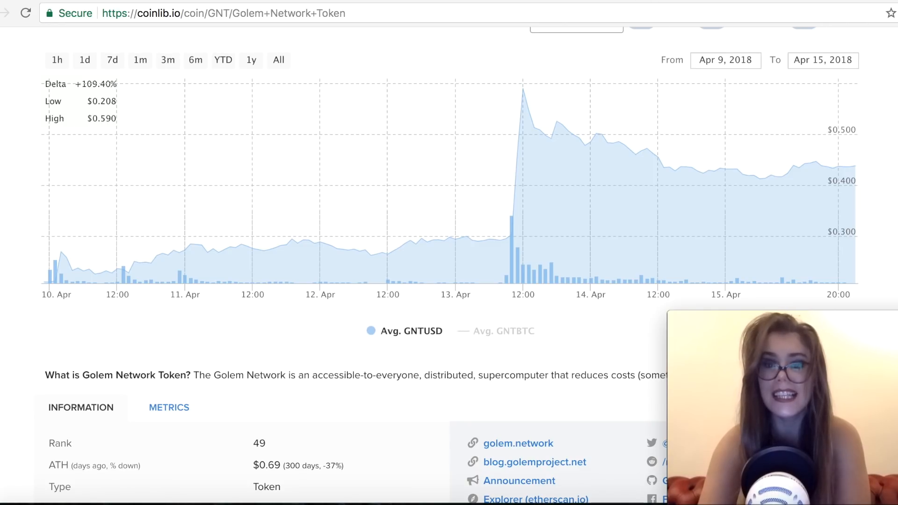
pyautogui.click(651, 443)
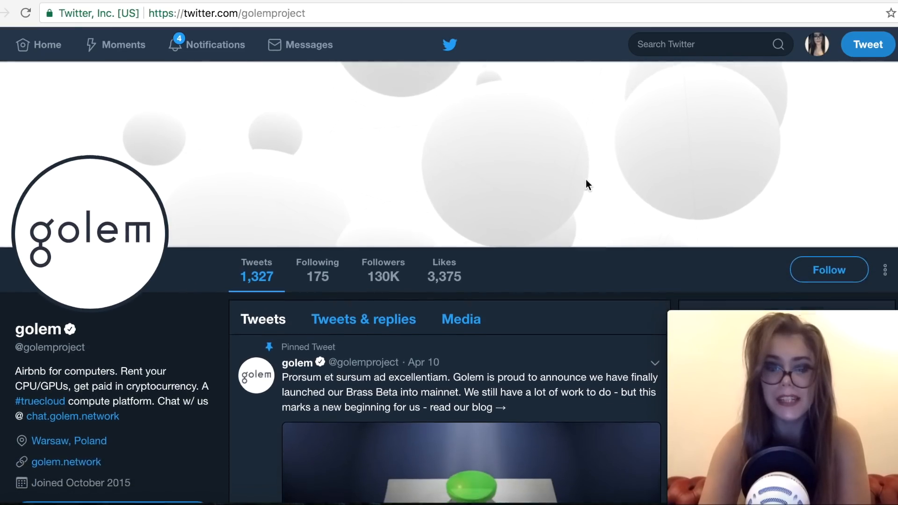
pyautogui.scroll(-3)
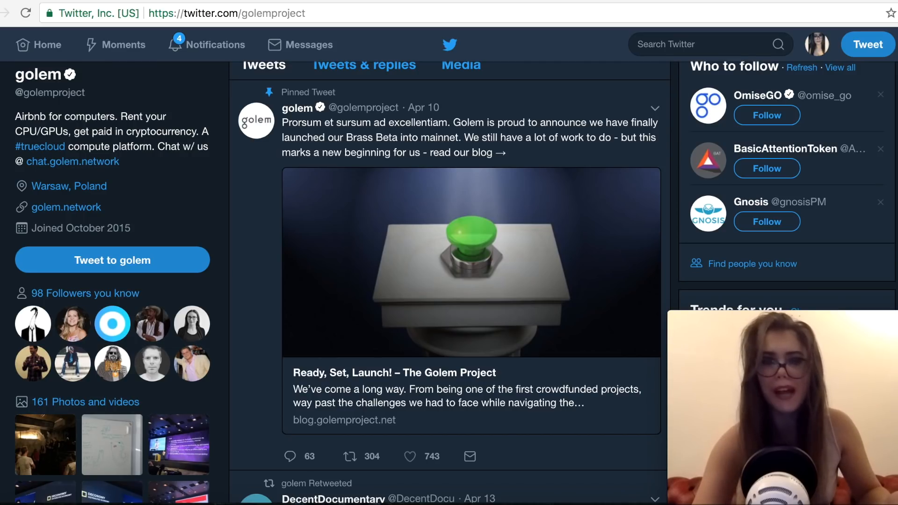
# Visit golem.network from the Twitter bio and scroll past The News to Golem's ecosystem
pyautogui.click(66, 207)
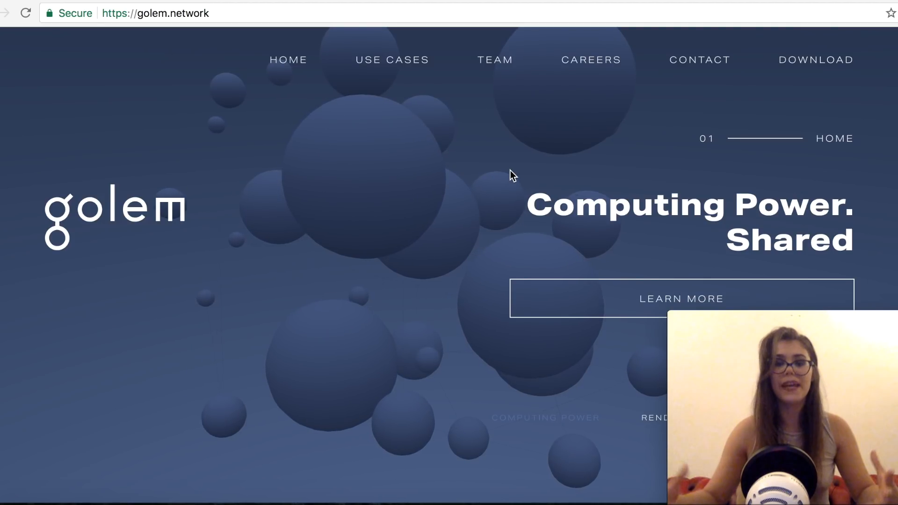
pyautogui.scroll(-3)
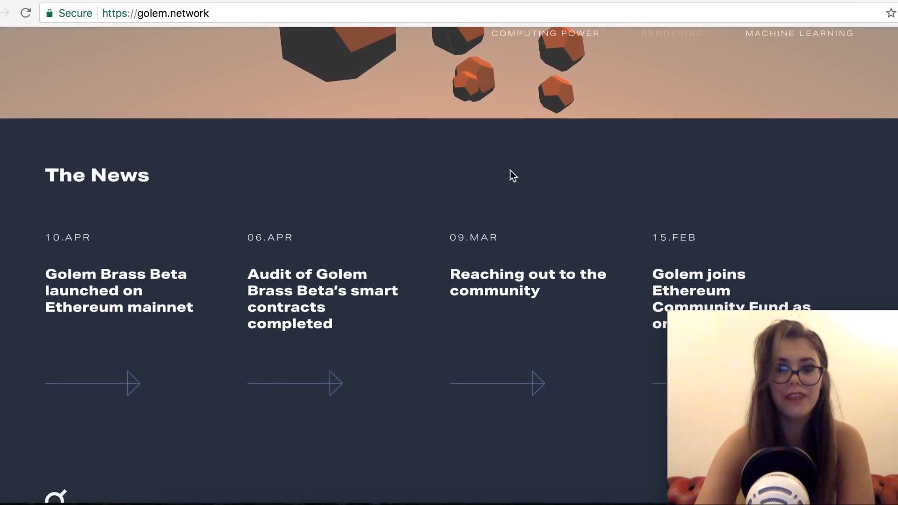
pyautogui.scroll(-3)
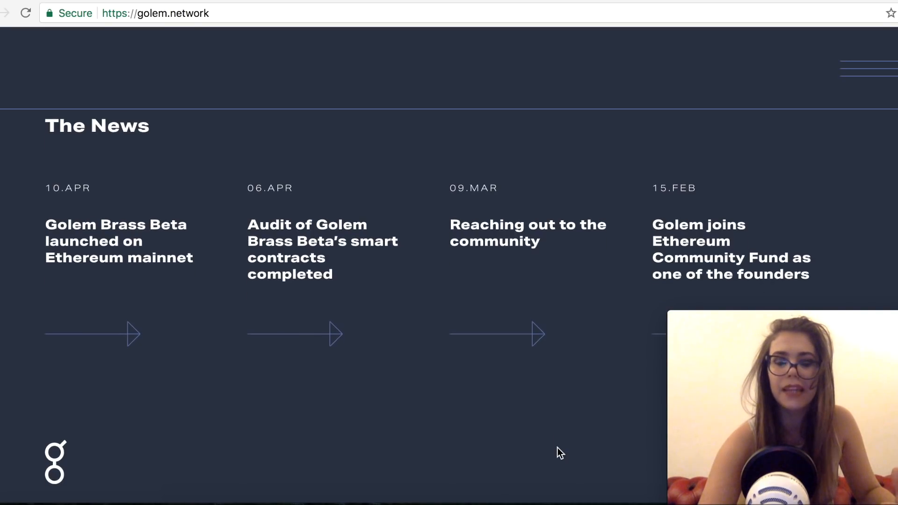
pyautogui.scroll(3)
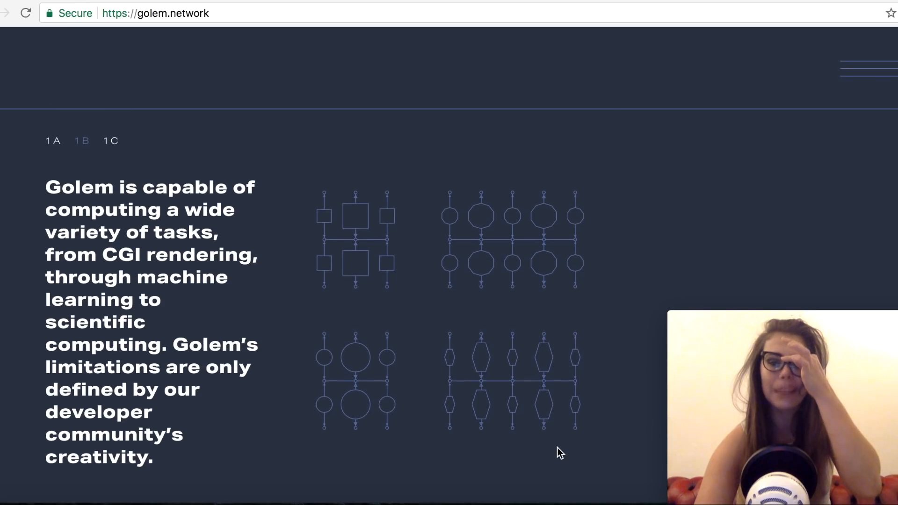
pyautogui.scroll(-3)
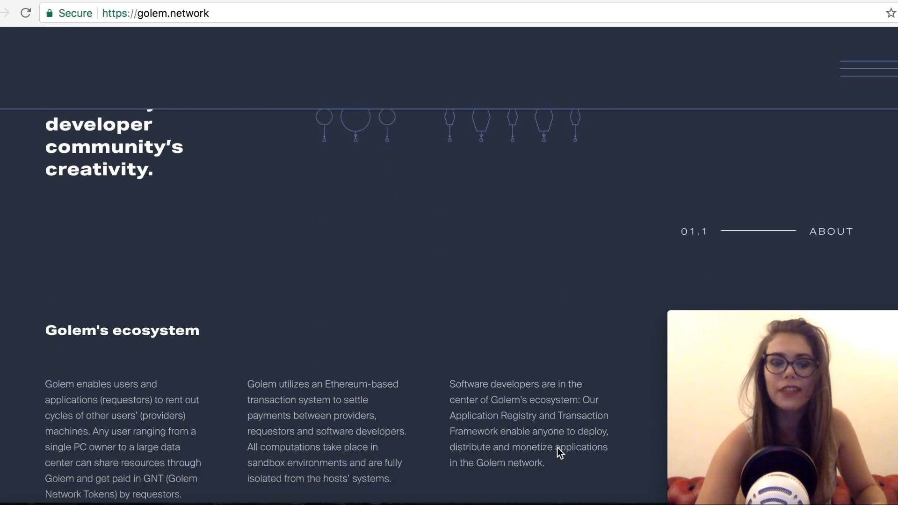
pyautogui.scroll(-3)
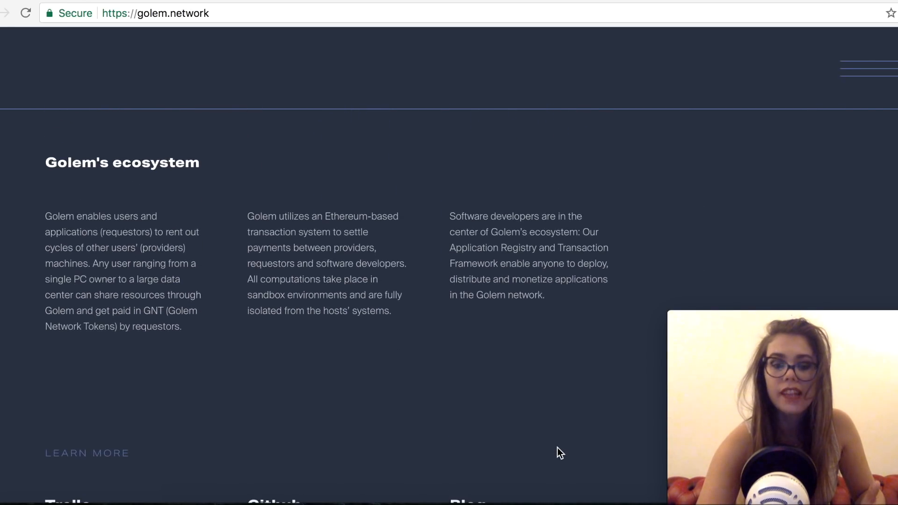